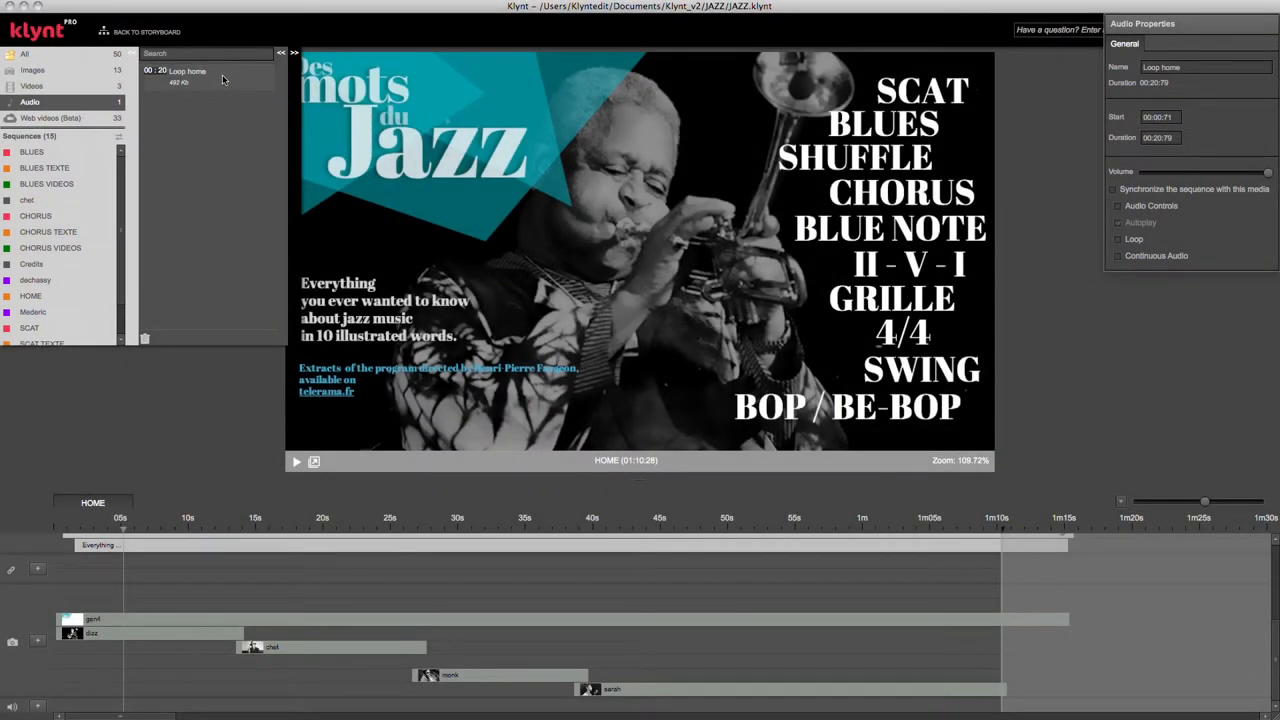
pyautogui.moveTo(225, 99)
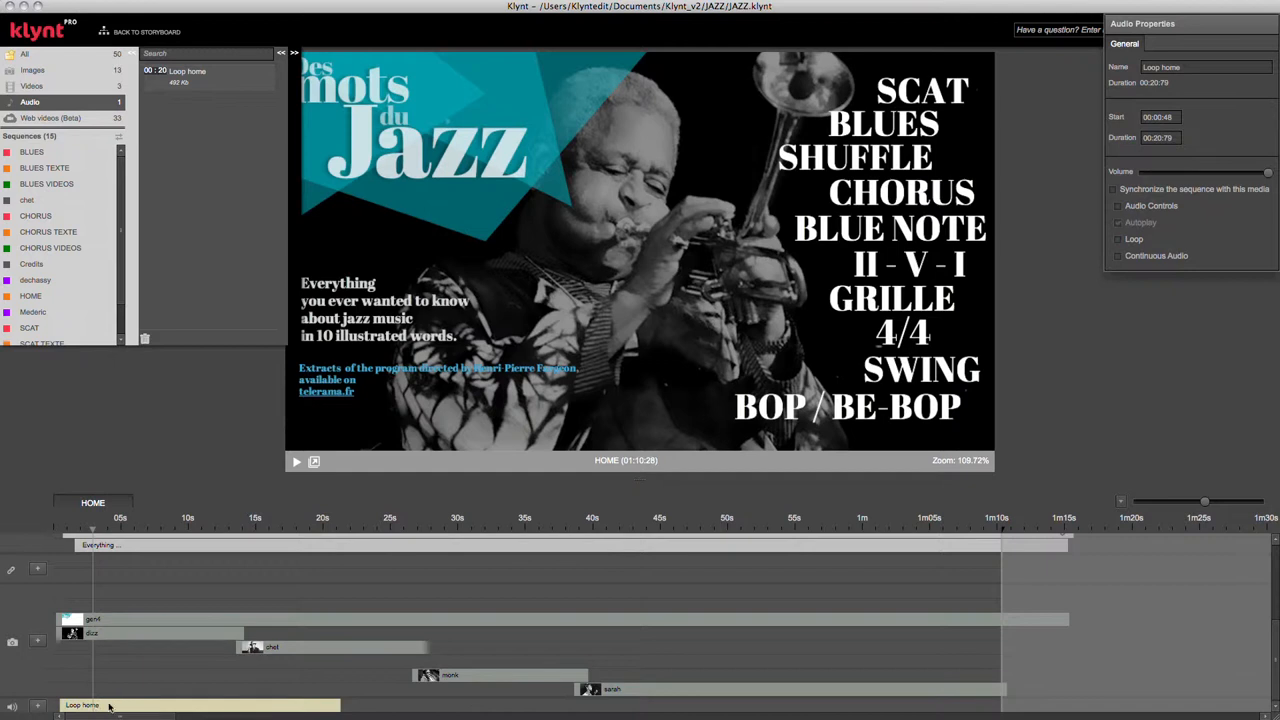
pyautogui.moveTo(357, 708)
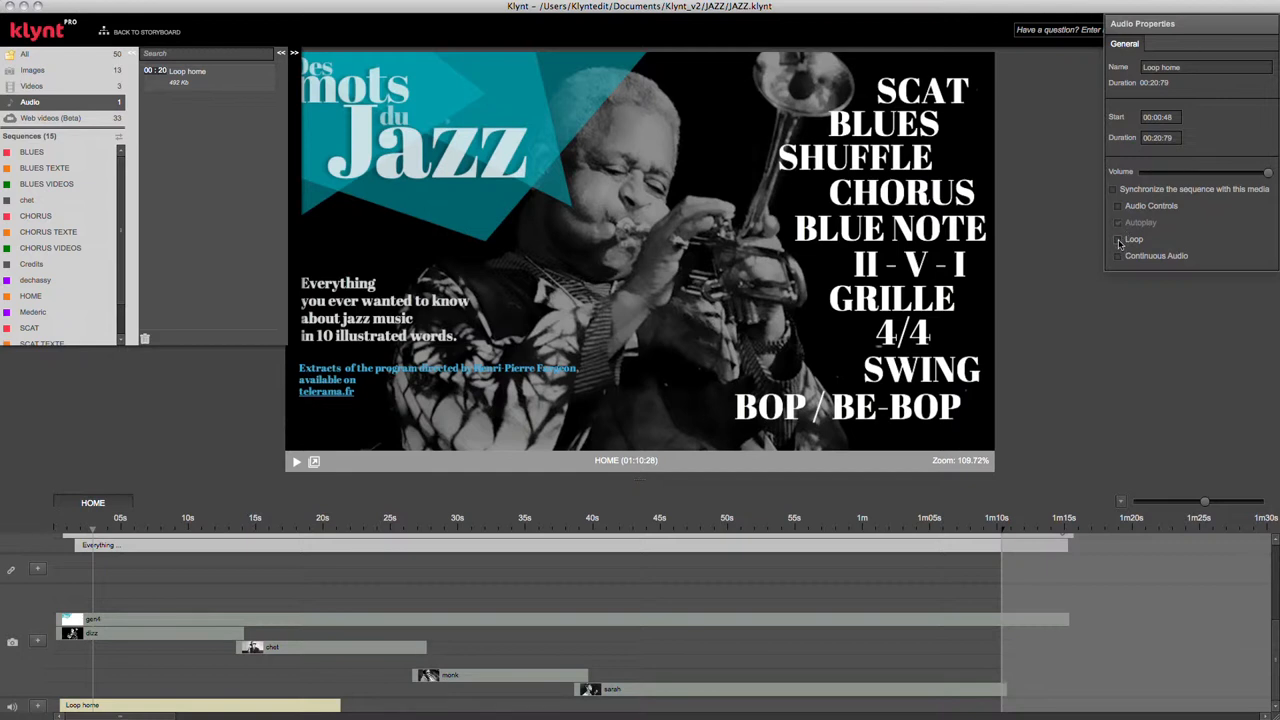
# - Turn on Loop for the 'Loop home' clip, stretching it to about 57 seconds
pyautogui.click(1117, 239)
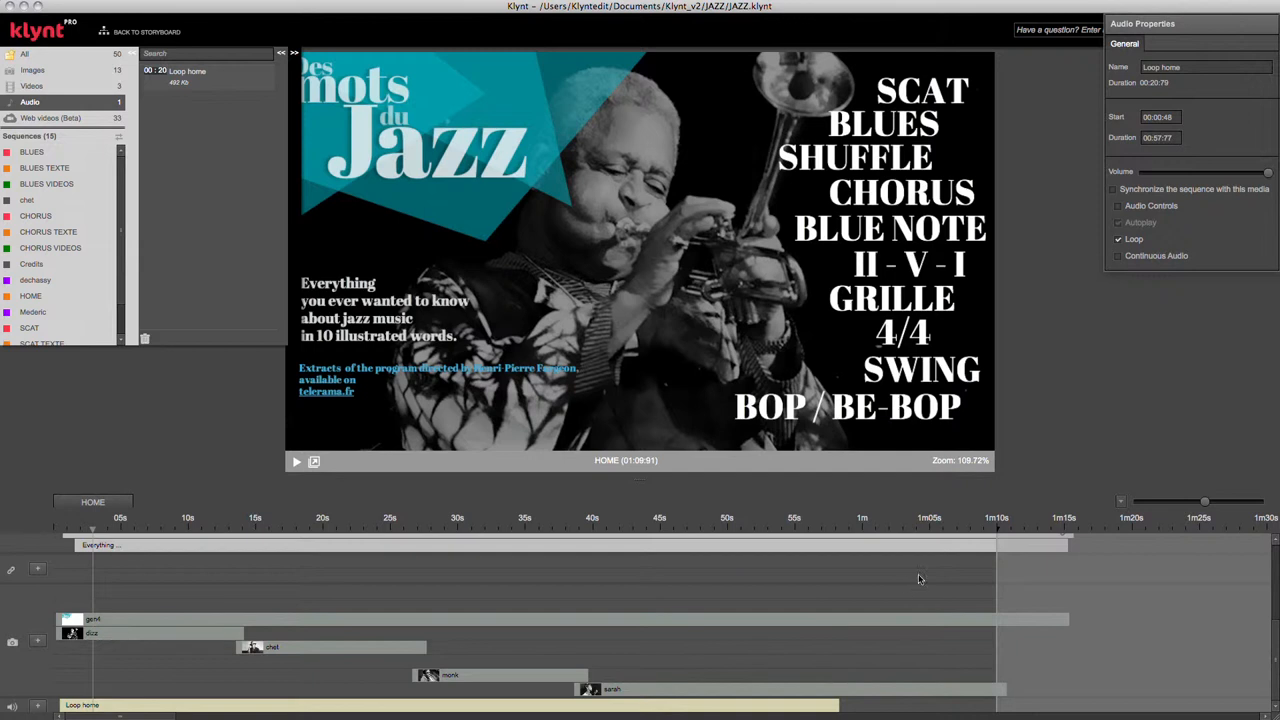
pyautogui.moveTo(998, 532)
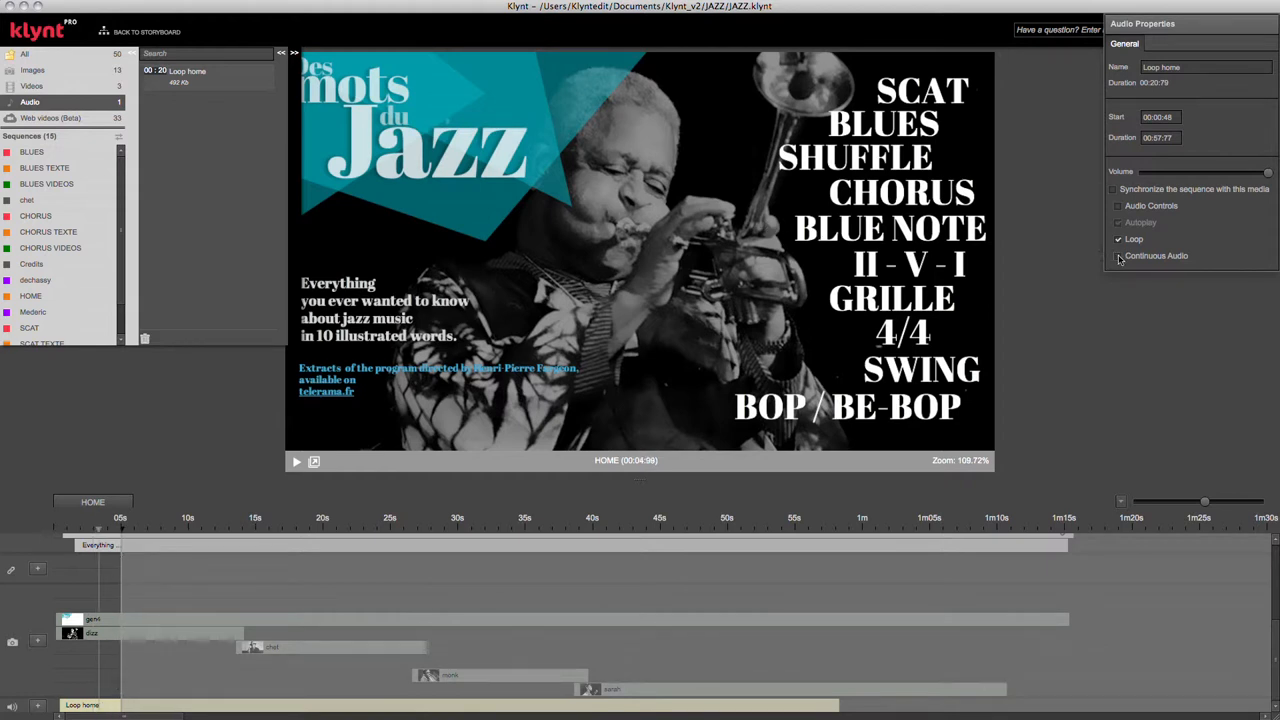
# - Enable Continuous Audio for 'Loop home', revealing End Sequence and Overlay Volume sliders
pyautogui.click(1118, 255)
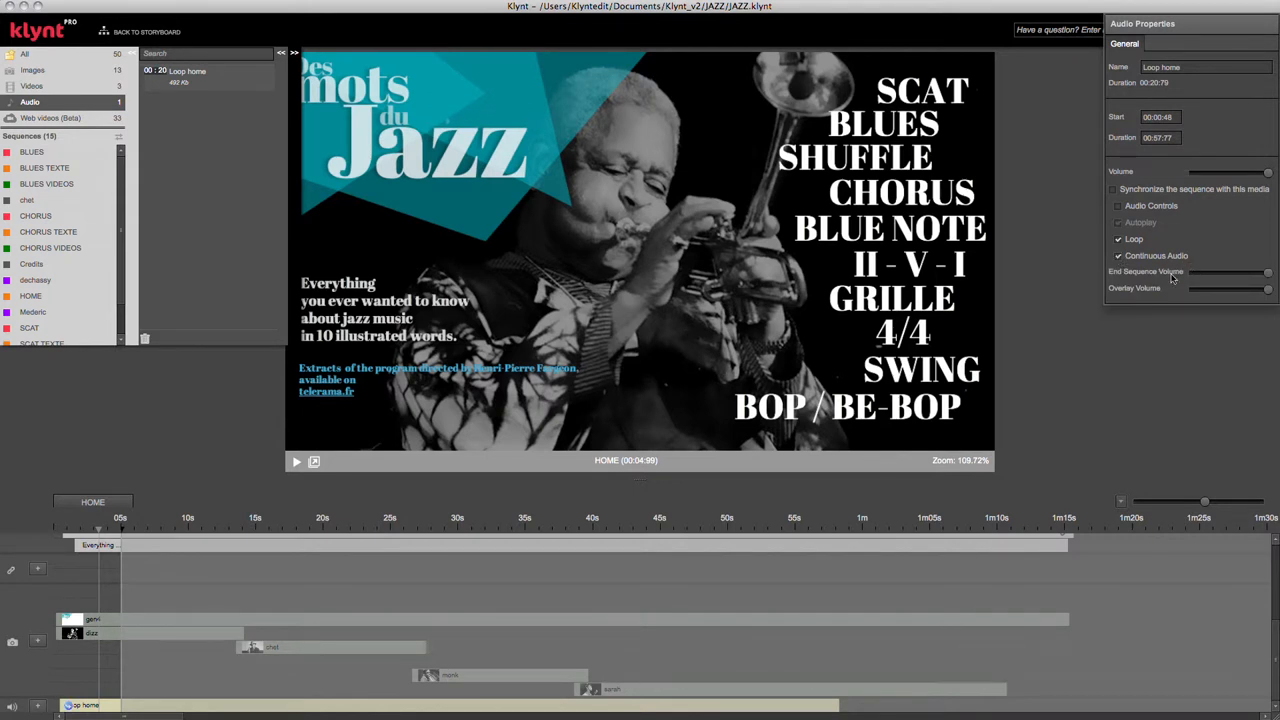
pyautogui.moveTo(1225, 281)
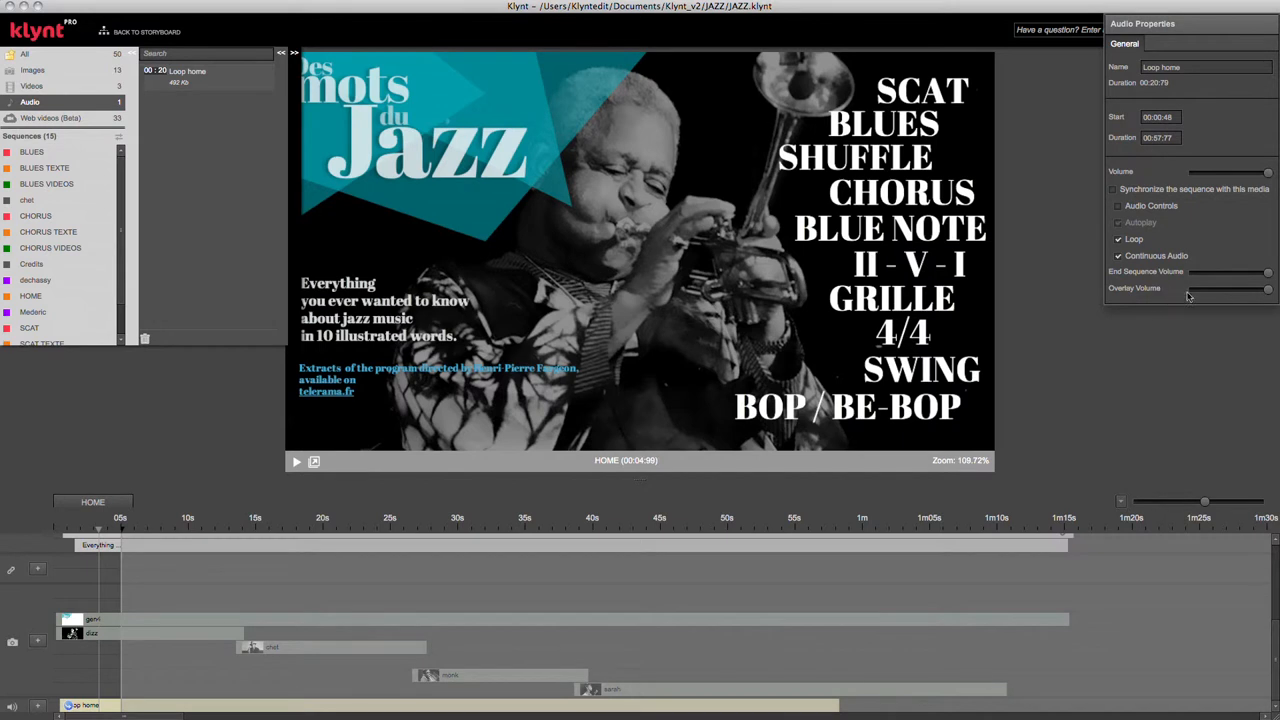
pyautogui.moveTo(1204, 297)
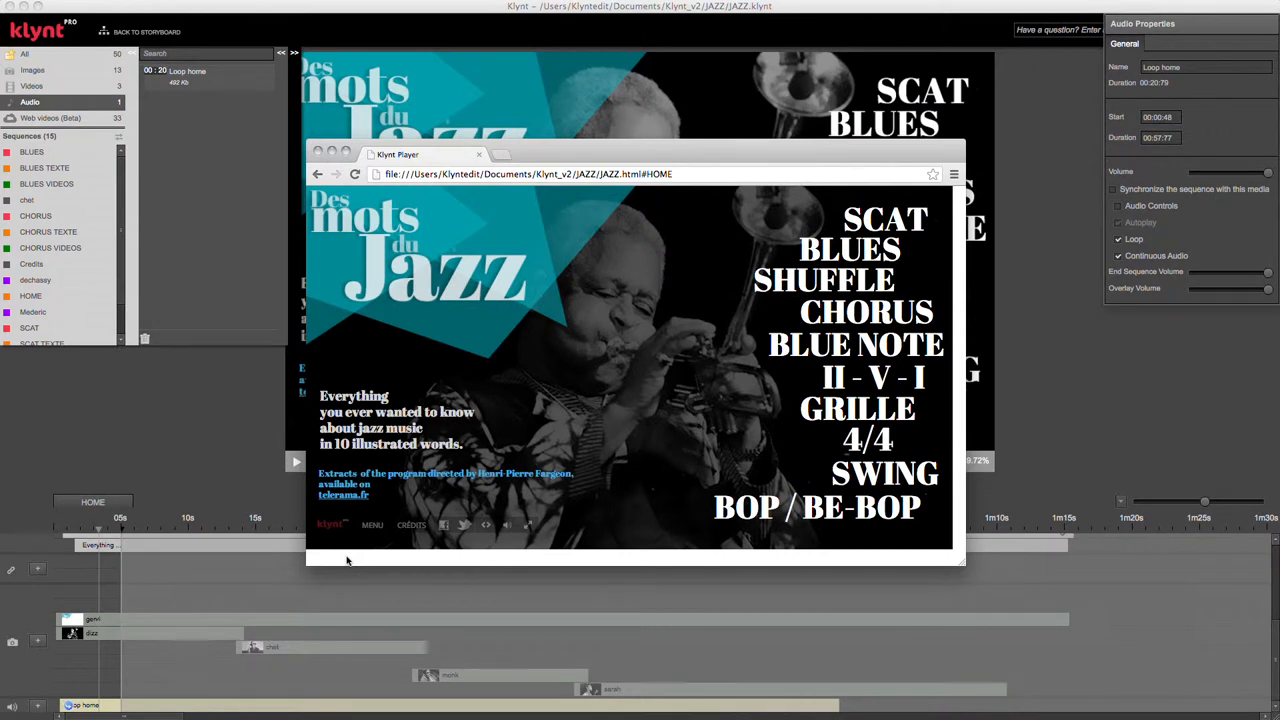
pyautogui.moveTo(256, 235)
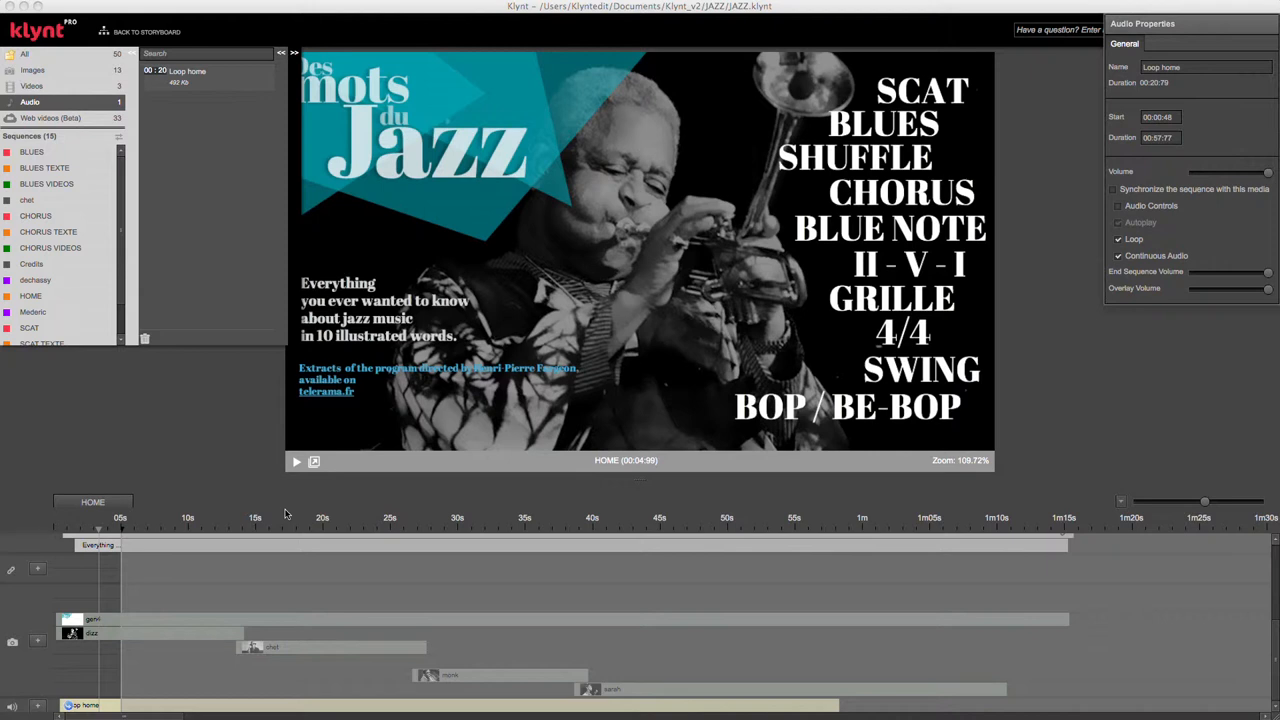
pyautogui.moveTo(287, 513)
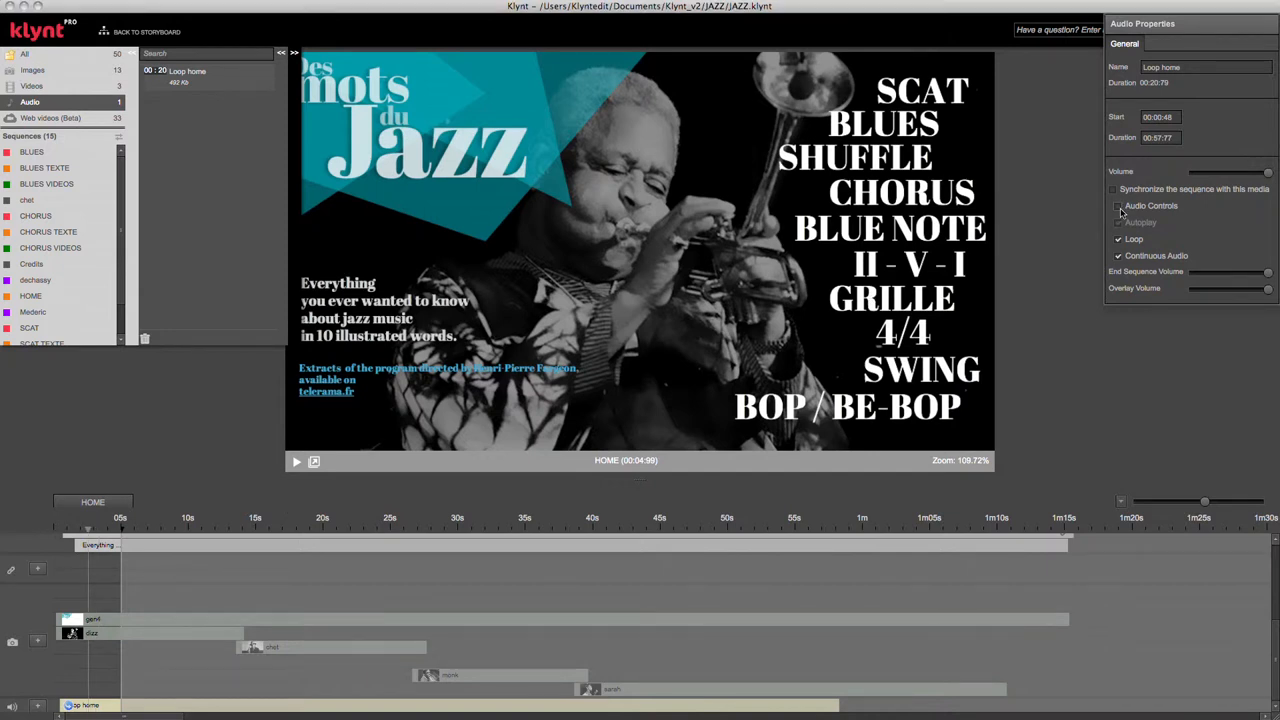
# - Enable Audio Controls and drag the player bar down beside BOP / BE-BOP
pyautogui.click(1118, 205)
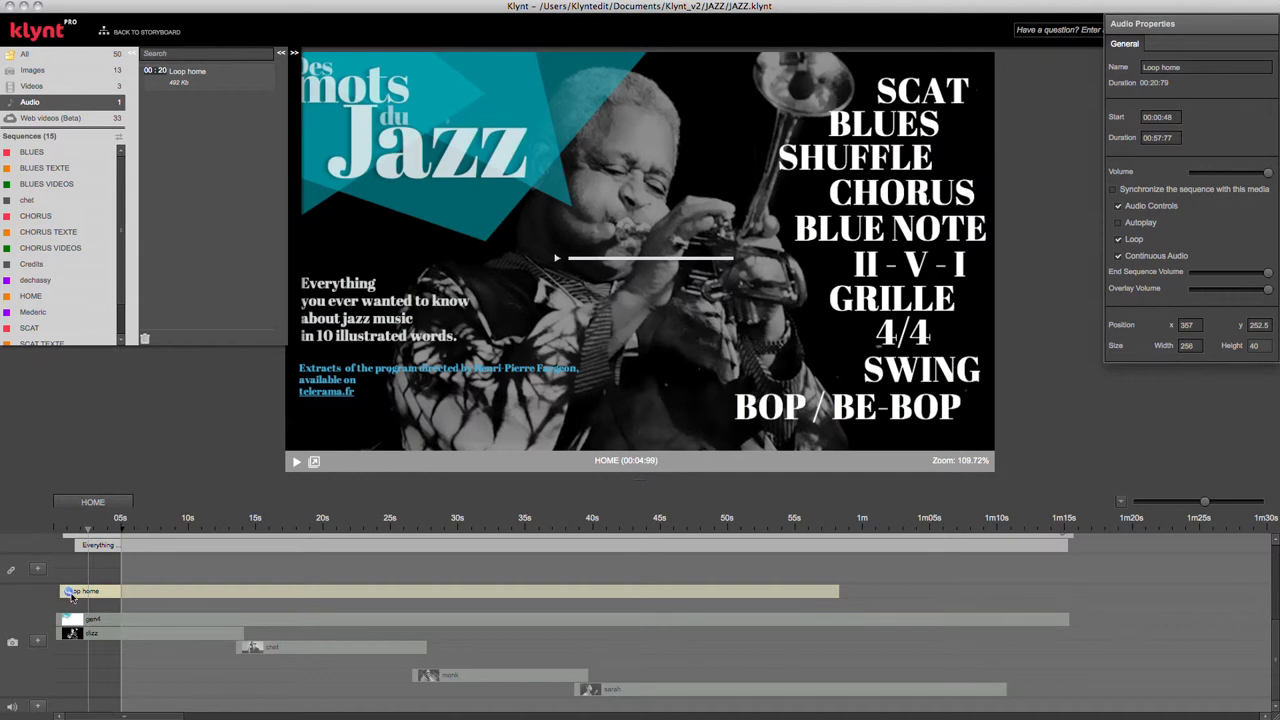
pyautogui.moveTo(90, 602)
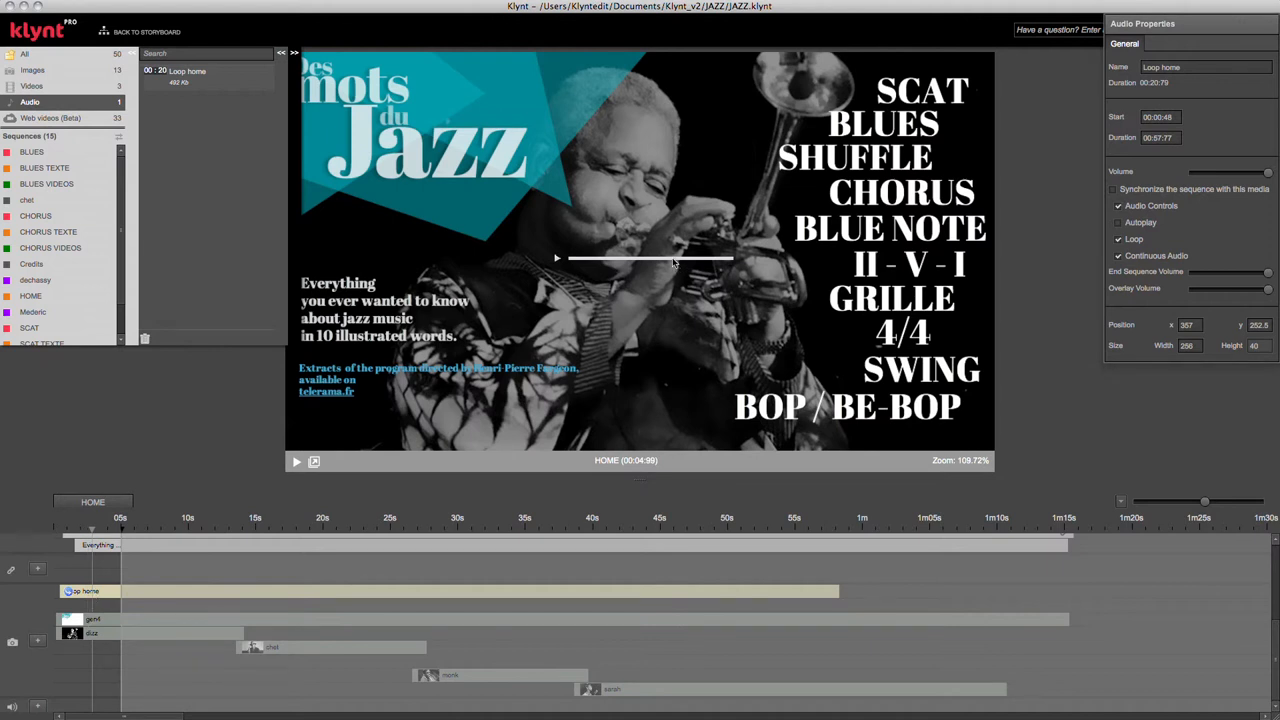
pyautogui.moveTo(650, 258); pyautogui.dragTo(640, 415)
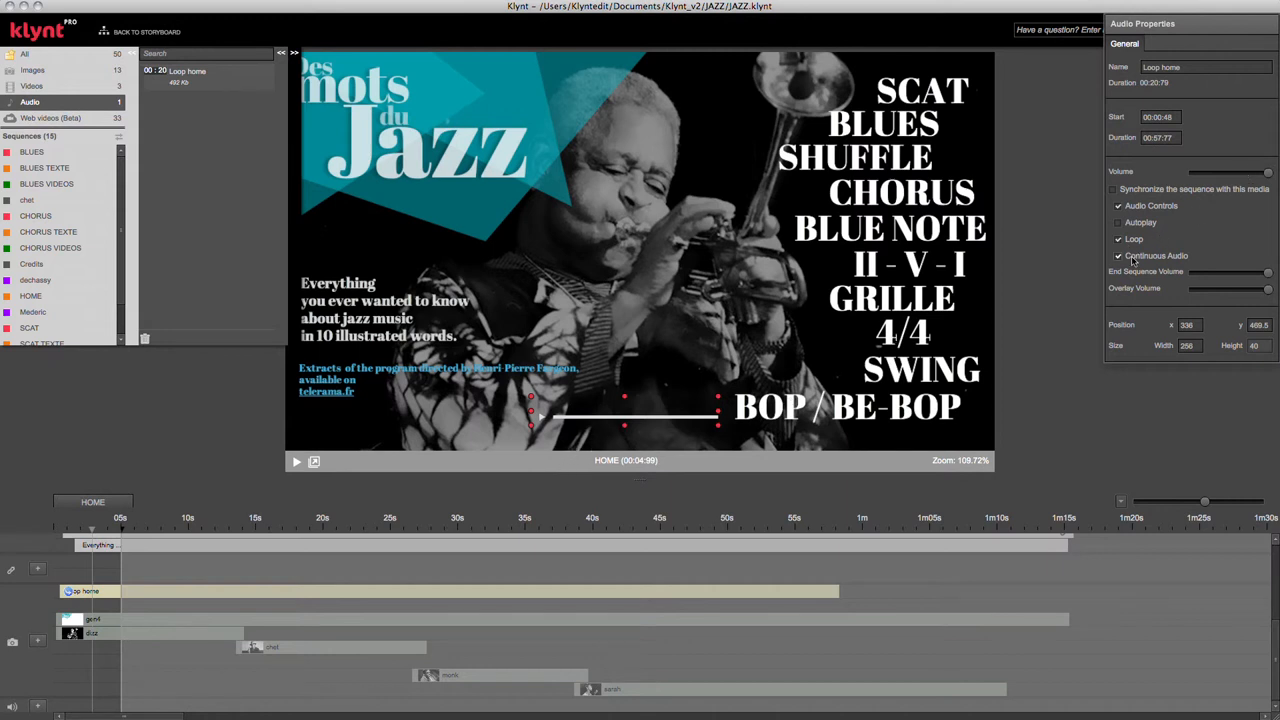
pyautogui.moveTo(595, 423)
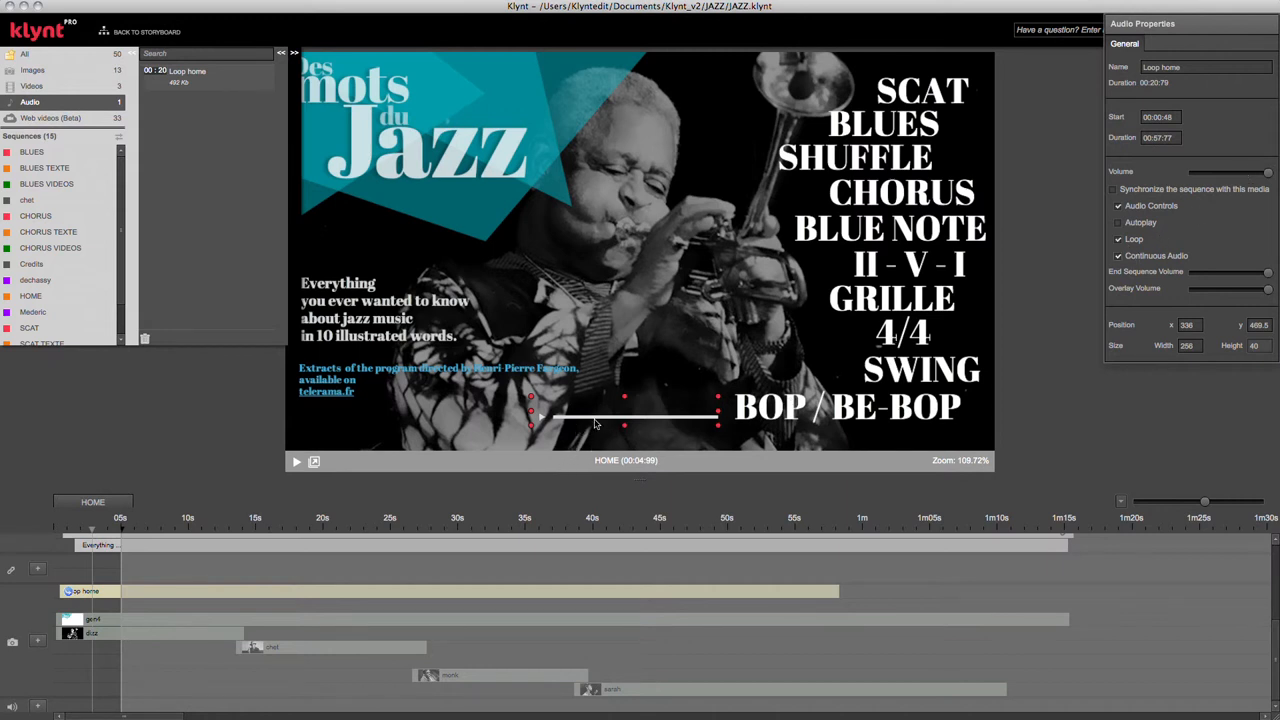
pyautogui.moveTo(690, 415)
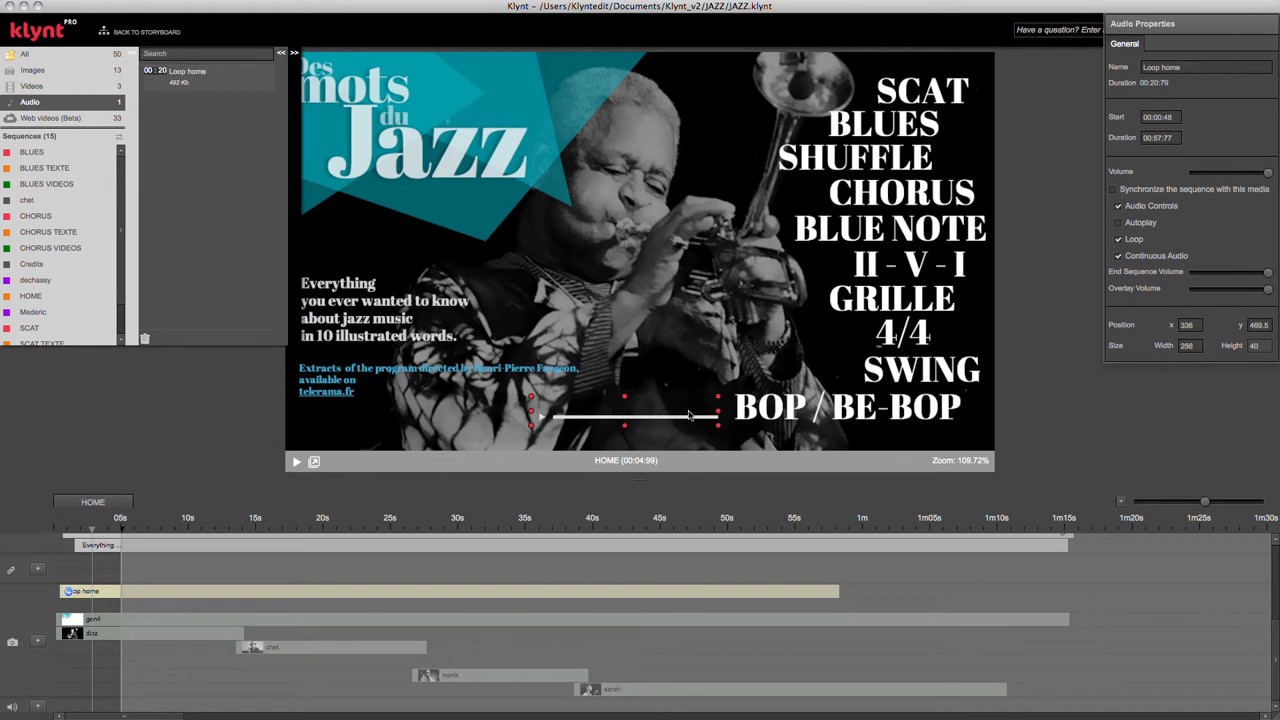